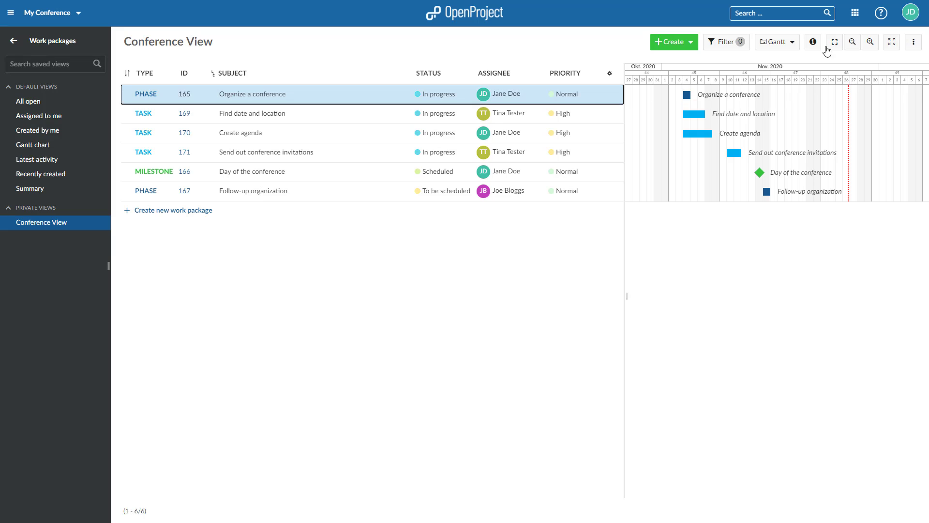
# - Add an Includes relation to task #169 from Organize a conference's Relations tab, then pick Blocked by
pyautogui.click(813, 42)
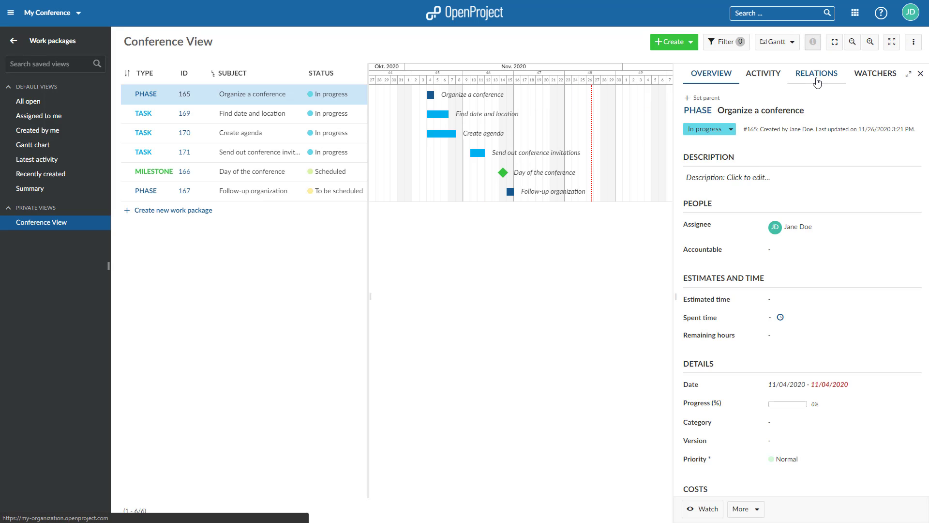
pyautogui.click(817, 72)
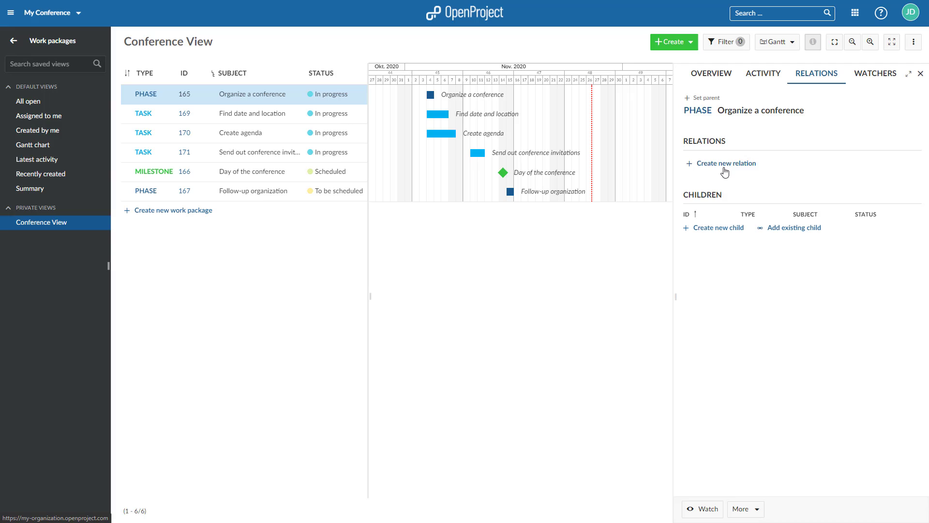
pyautogui.click(725, 163)
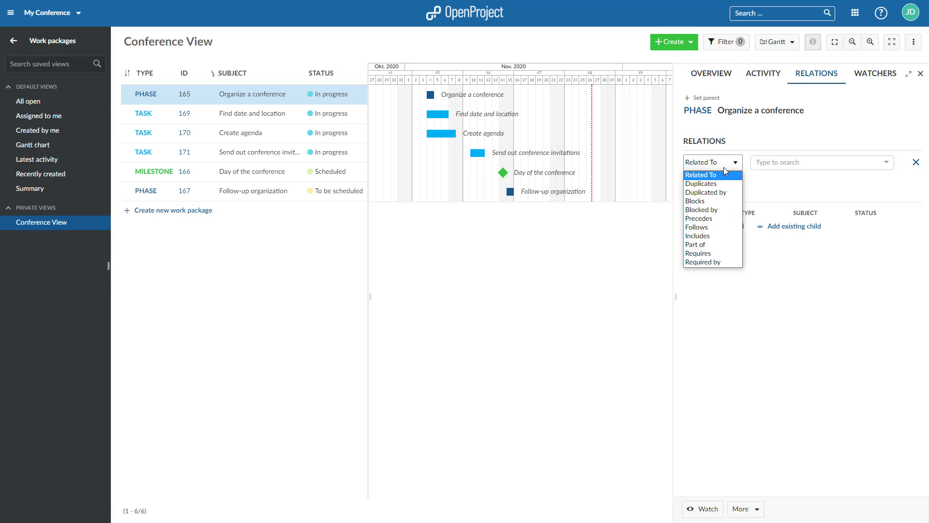
pyautogui.moveTo(724, 176)
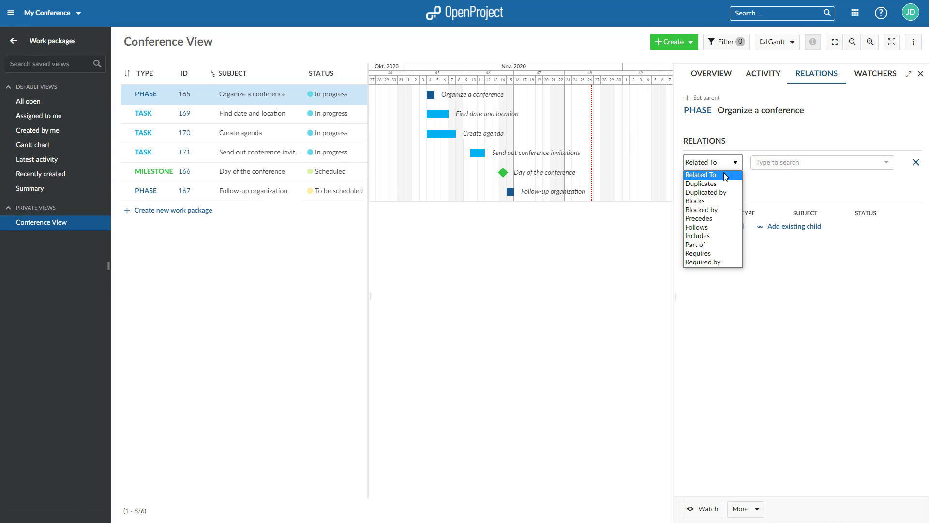
pyautogui.click(698, 236)
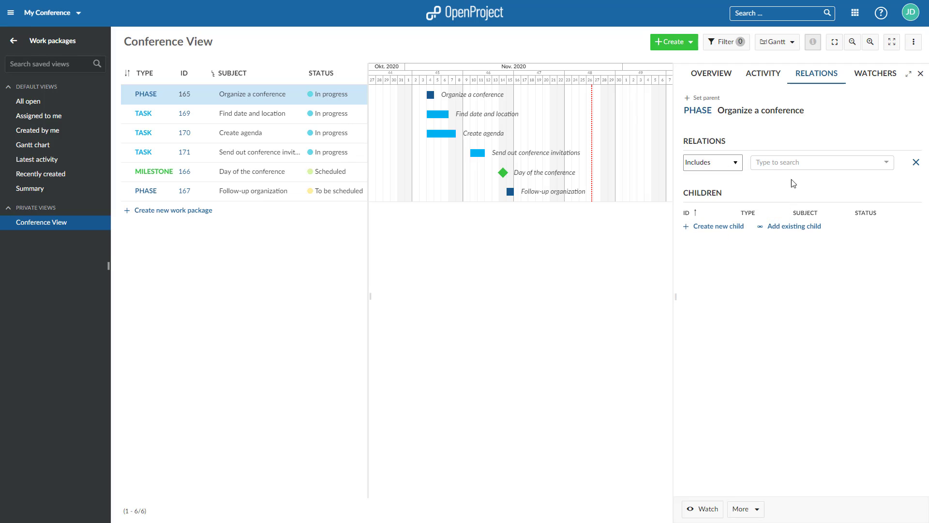
pyautogui.write('169')
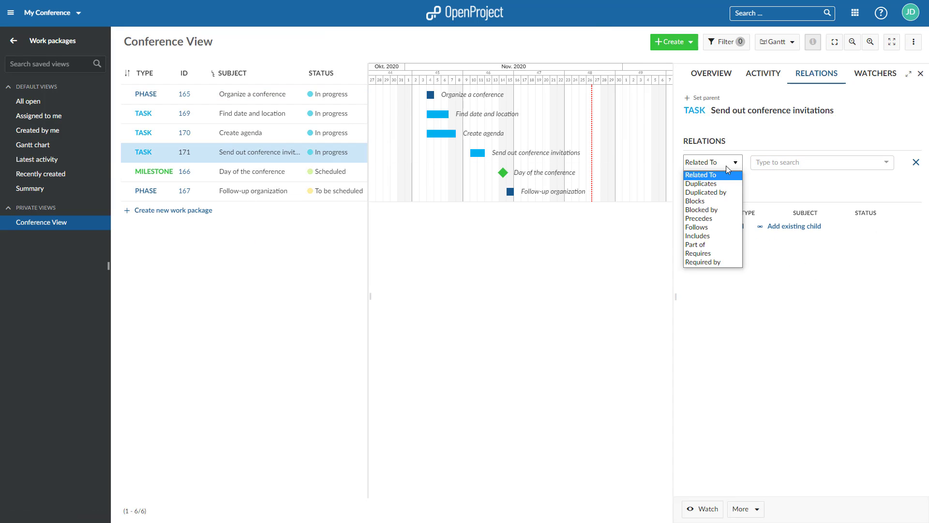
pyautogui.click(700, 210)
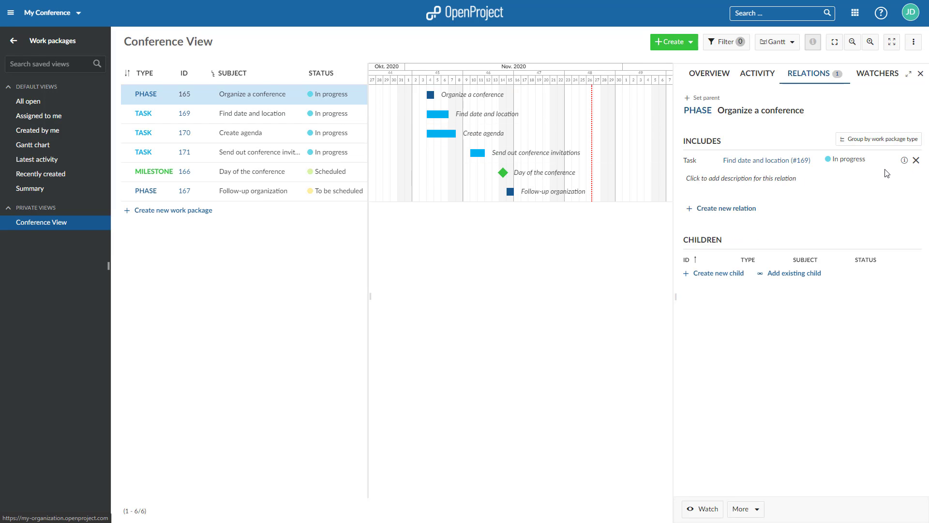
# - Describe the relation as 'This Task is part of the Phase Organize a conference' and save it
pyautogui.click(741, 178)
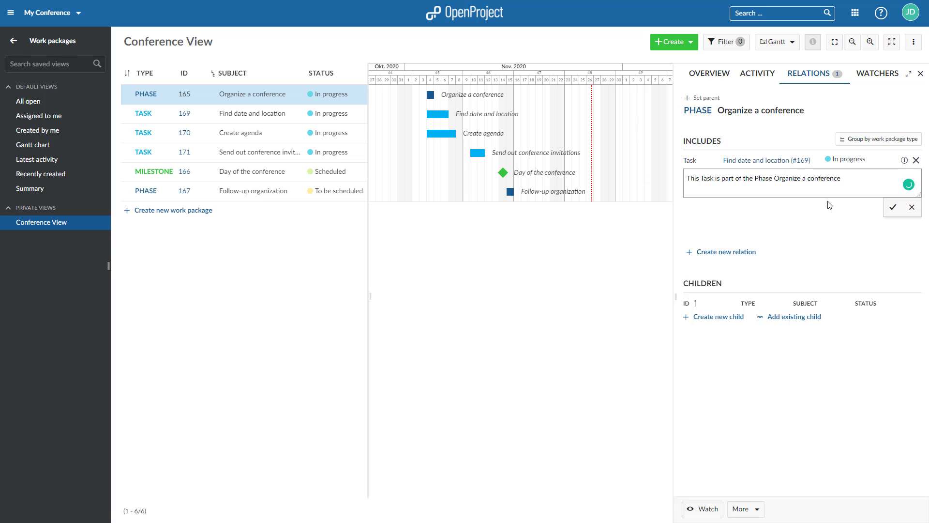
pyautogui.click(893, 207)
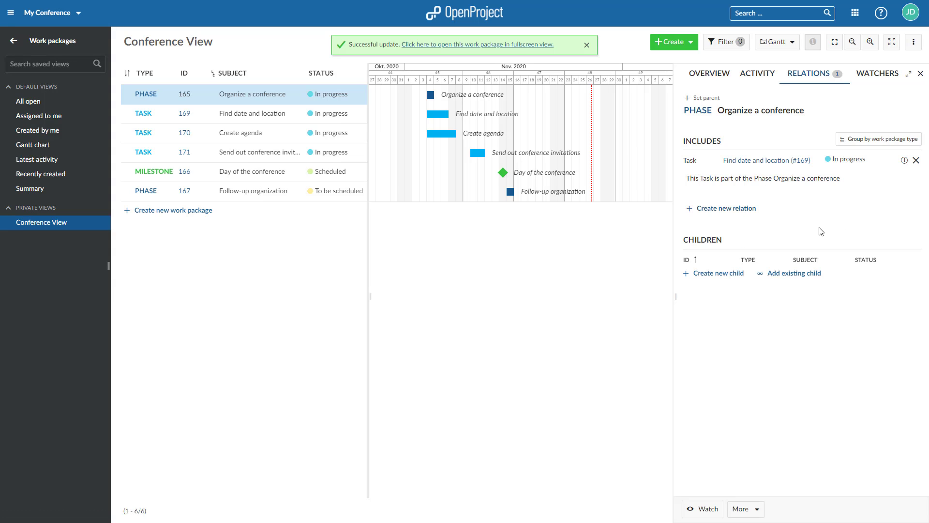
pyautogui.click(587, 45)
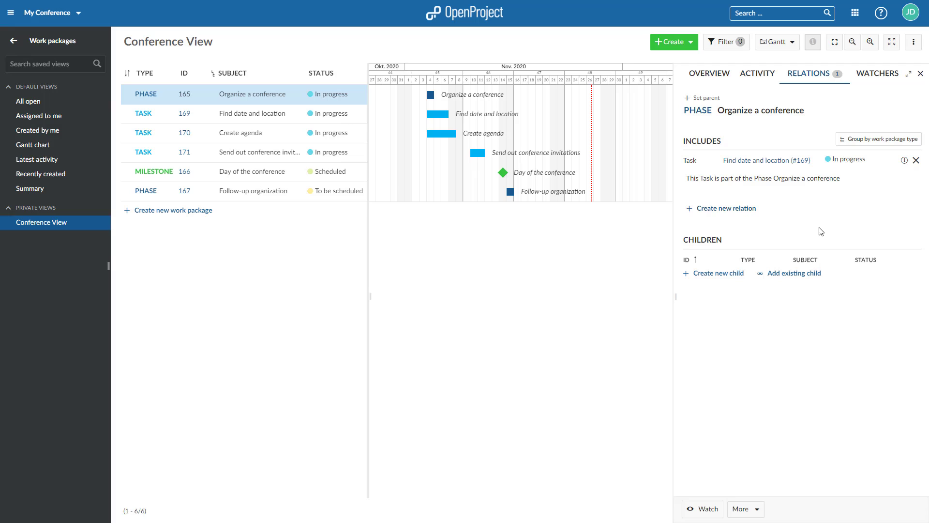
pyautogui.moveTo(880, 138)
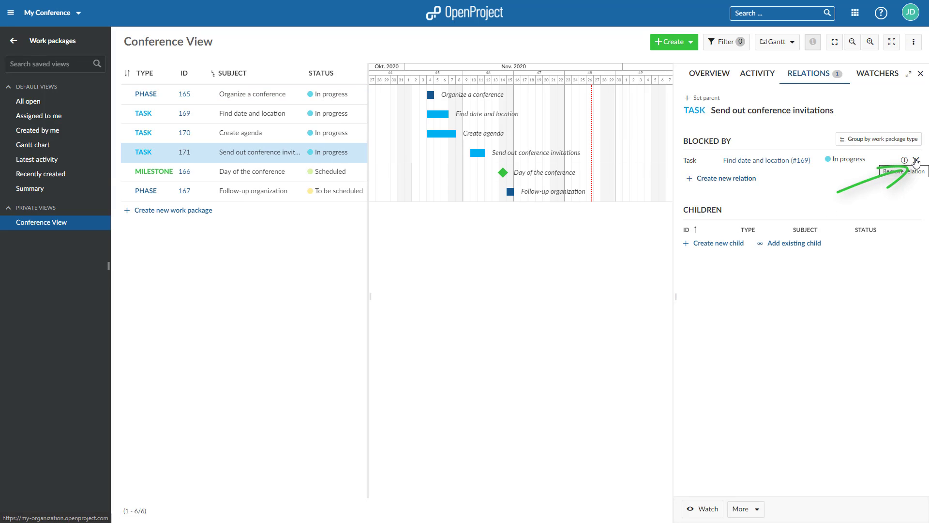
# - Remove the blocked-by relation from Send out conference invitations
pyautogui.click(916, 161)
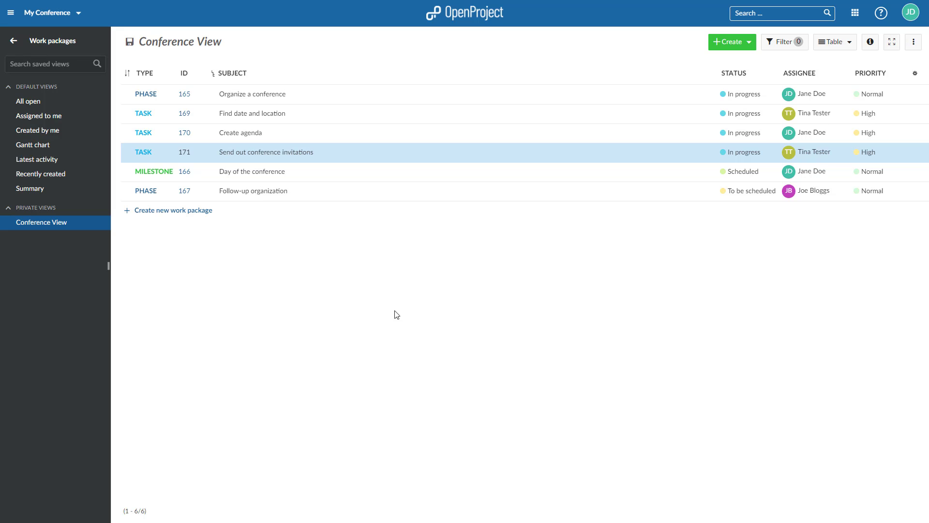
pyautogui.moveTo(899, 96)
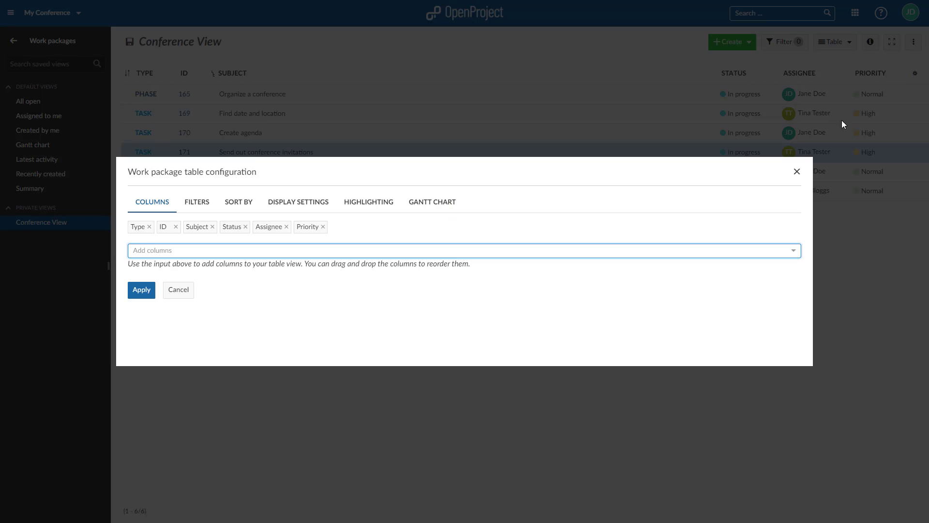
# - Add the 'includes relations' column to the table and apply it
pyautogui.click(463, 249)
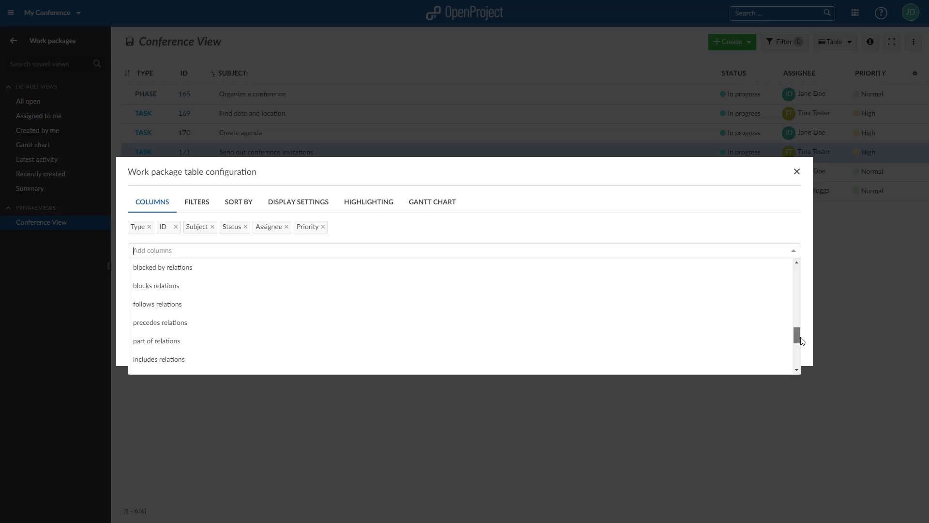
pyautogui.click(158, 358)
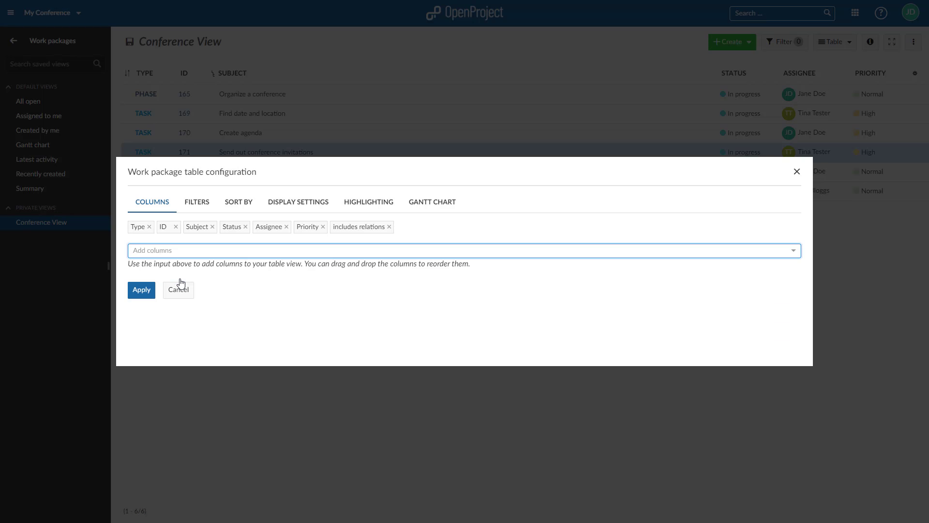
pyautogui.click(142, 289)
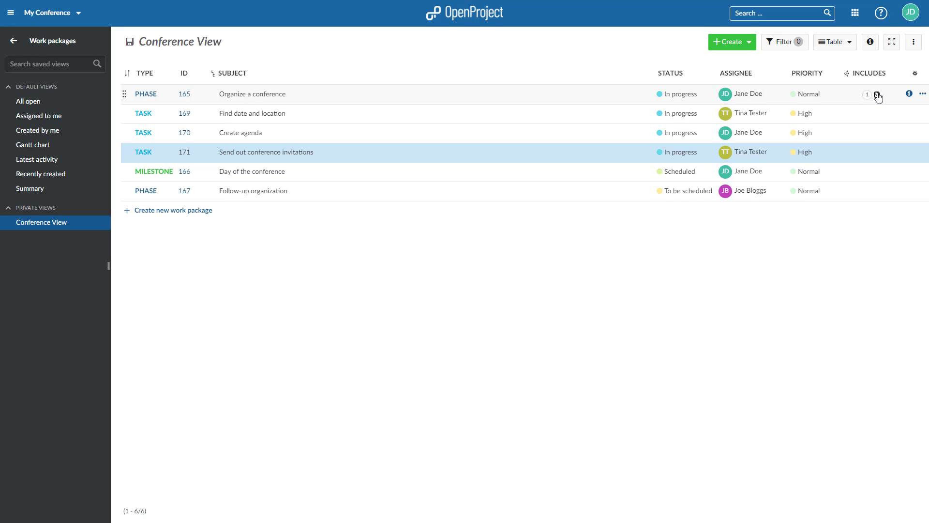
# - Expand the Includes count on Organize a conference to list its included work packages
pyautogui.click(877, 94)
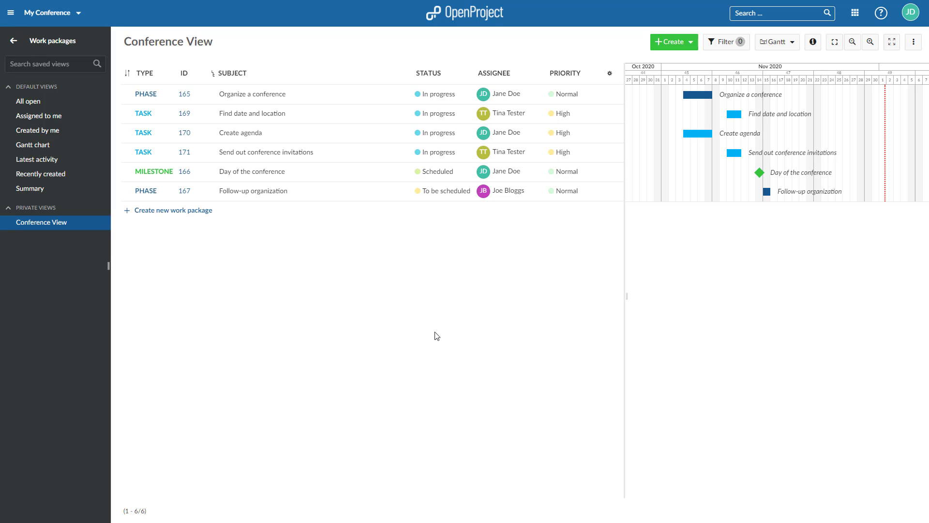
pyautogui.moveTo(369, 98)
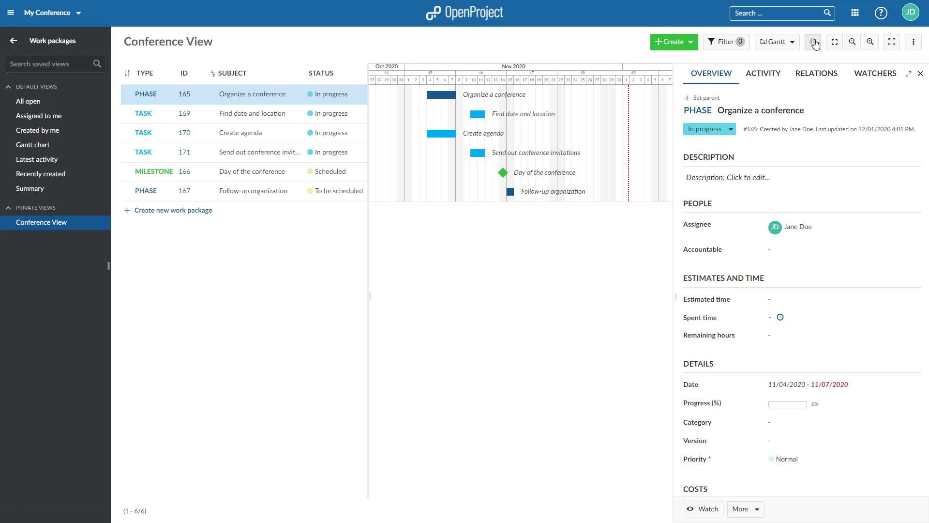
# - Make task #169 Find date and location a child of Organize a conference via its Relations tab
pyautogui.click(816, 72)
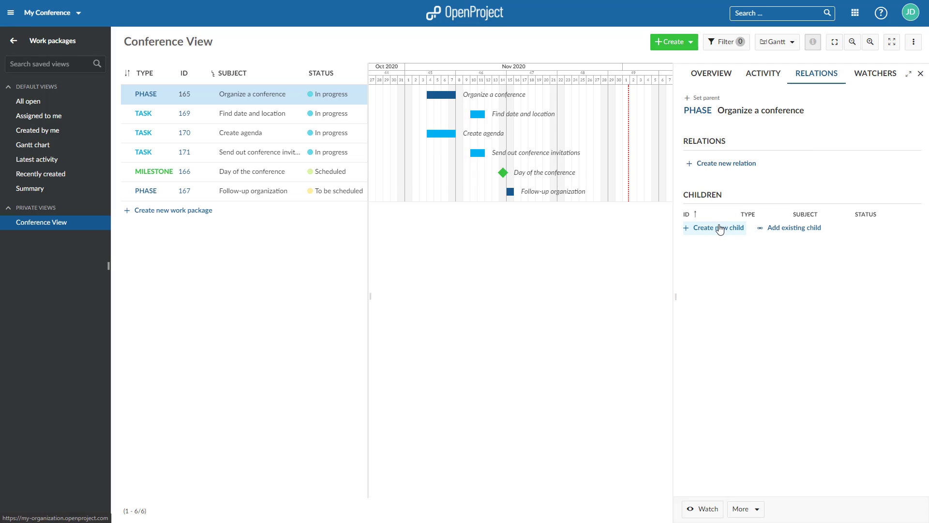
pyautogui.click(715, 227)
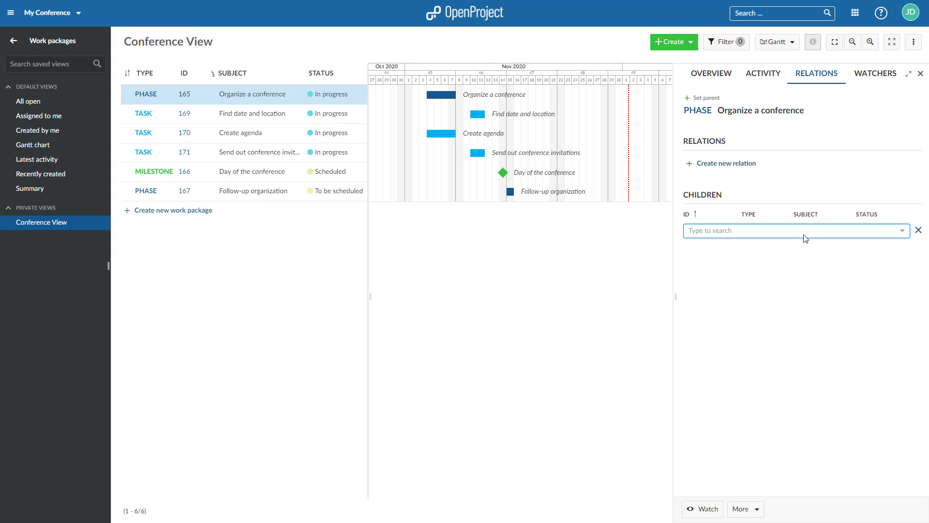
pyautogui.write('169')
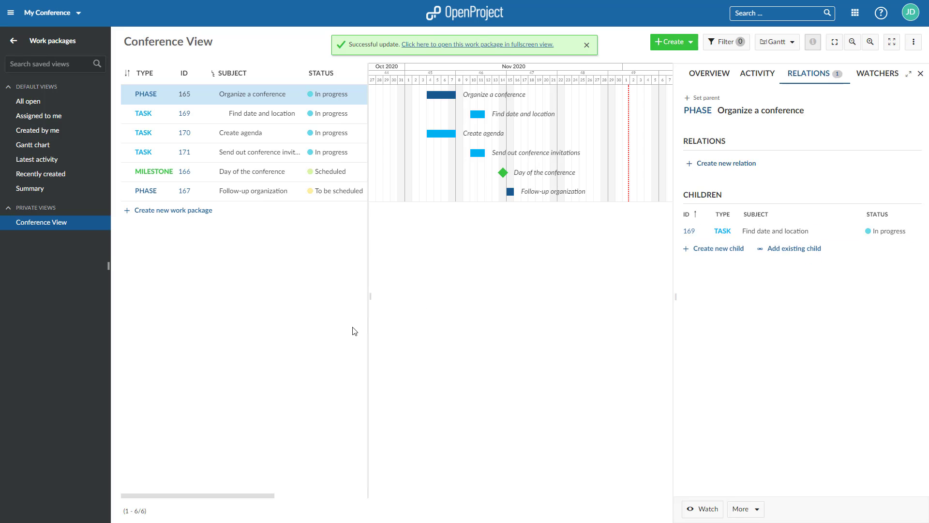
pyautogui.click(587, 45)
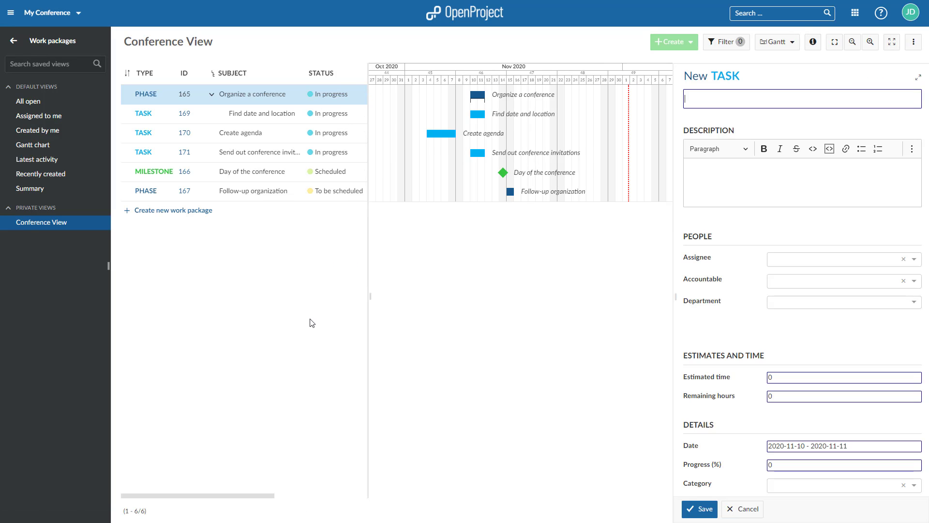
# - Discard the new task form, indent Create agenda and Send out conference invitations under the phase, and view the invitations task
pyautogui.click(747, 508)
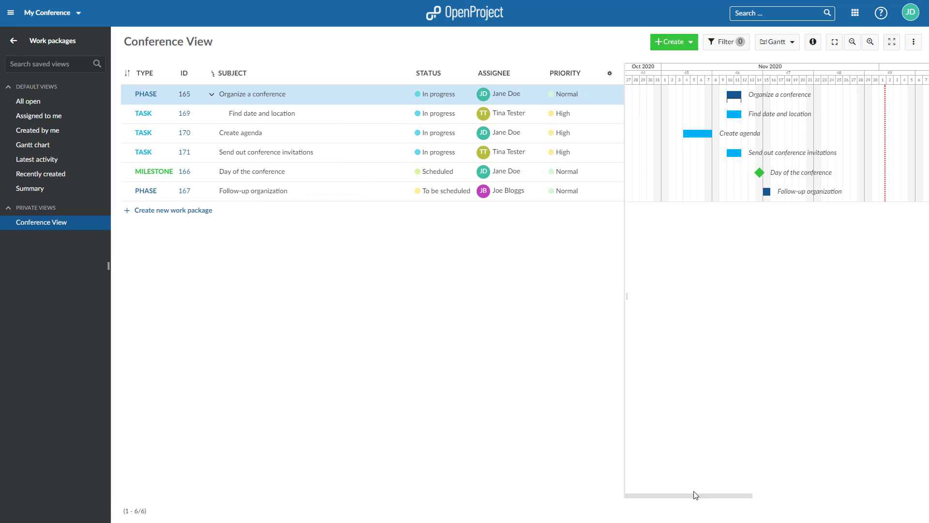
pyautogui.moveTo(325, 138)
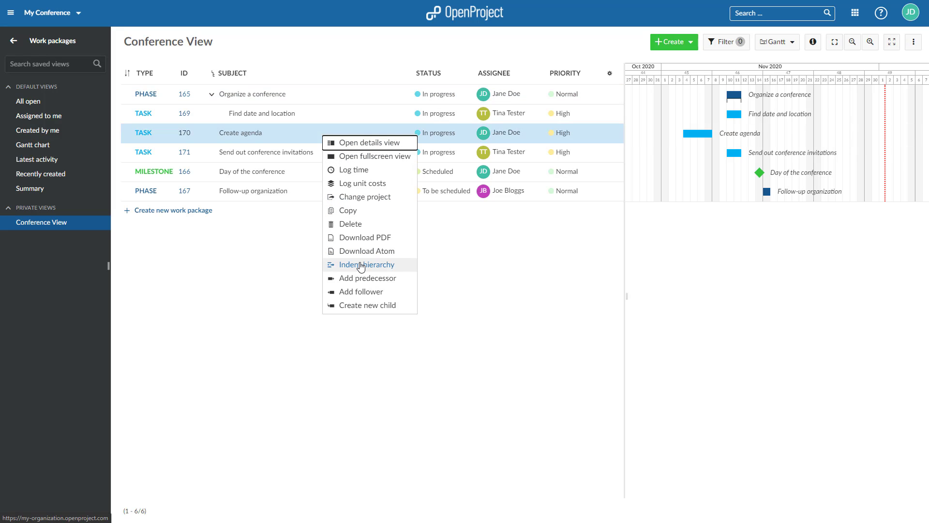
pyautogui.click(366, 264)
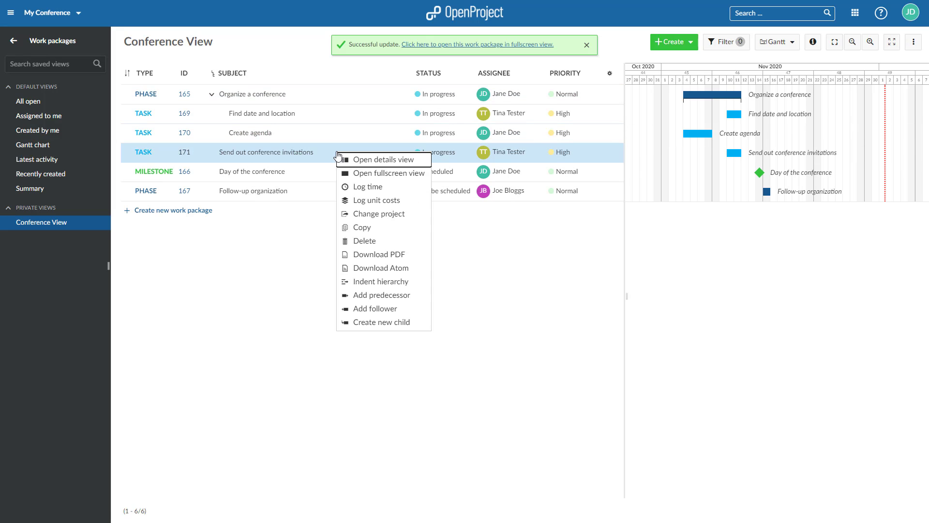
pyautogui.click(338, 331)
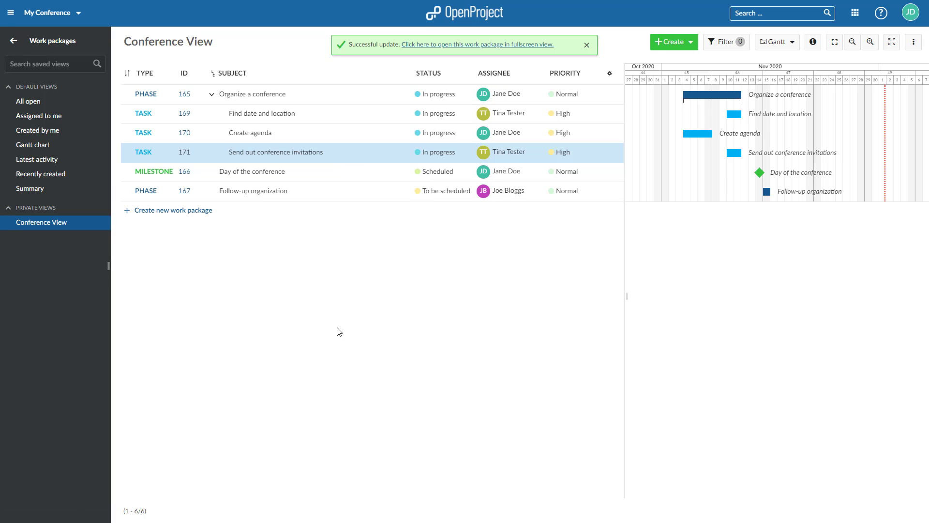
pyautogui.click(587, 44)
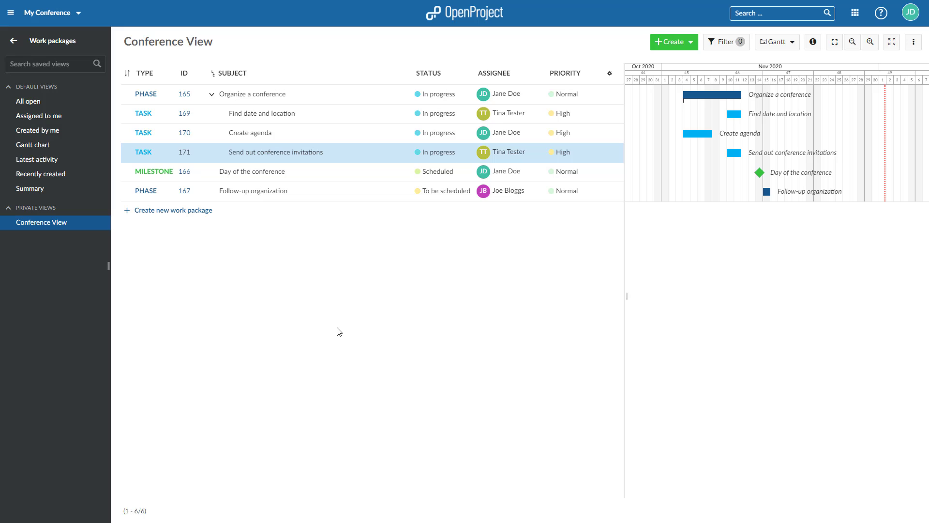
pyautogui.click(812, 42)
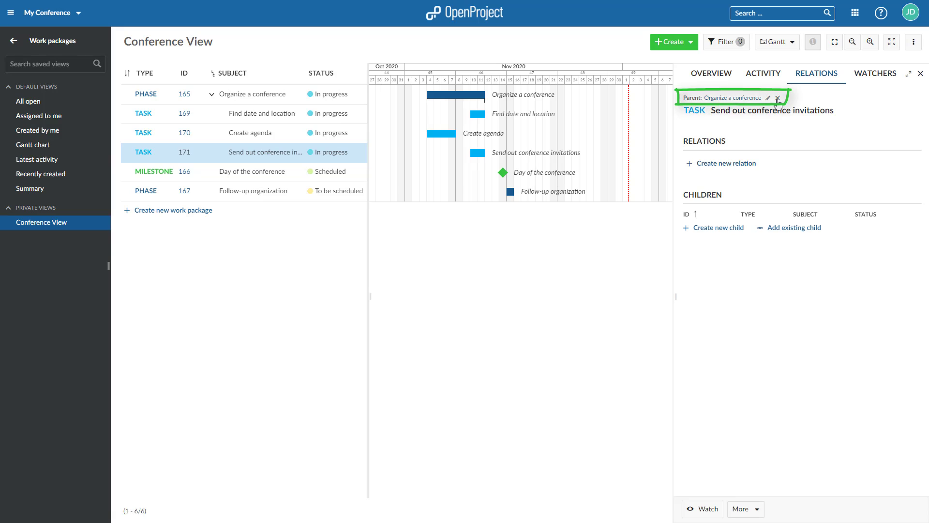
pyautogui.moveTo(778, 98)
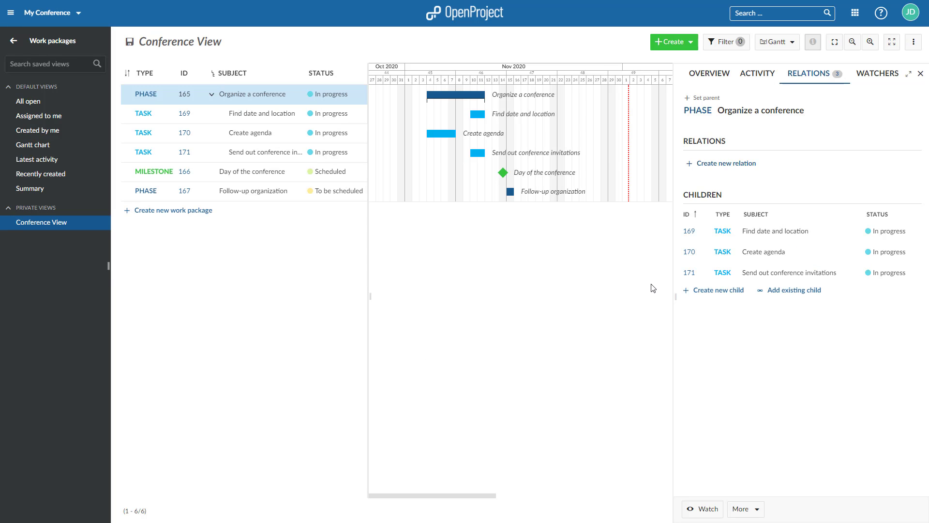
# - Close the phase details and bring up the Conference View table configuration
pyautogui.click(920, 72)
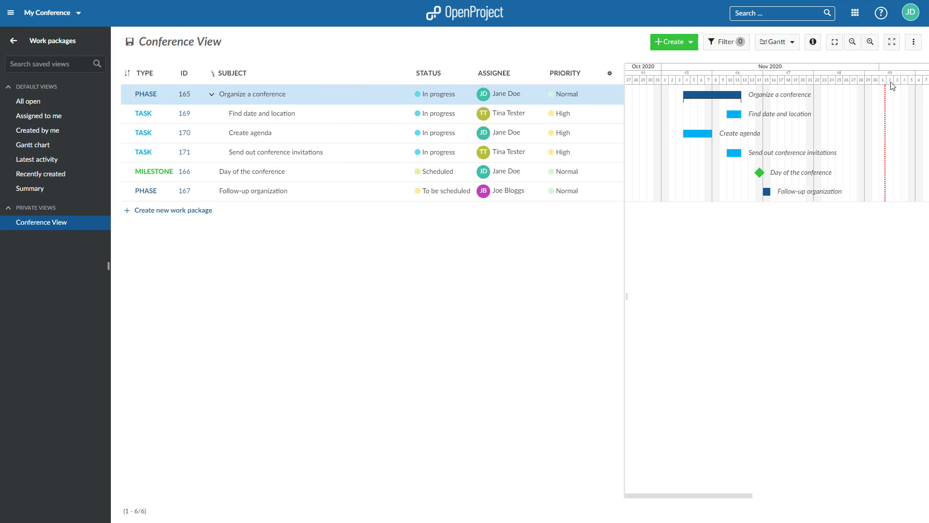
pyautogui.click(611, 74)
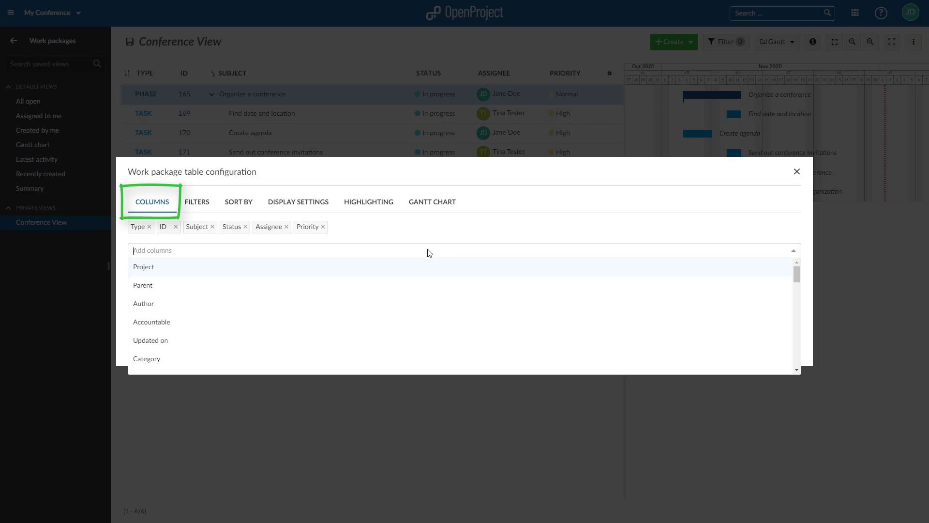
# - Search 'pare', add the Parent column and apply the change
pyautogui.write('pare')
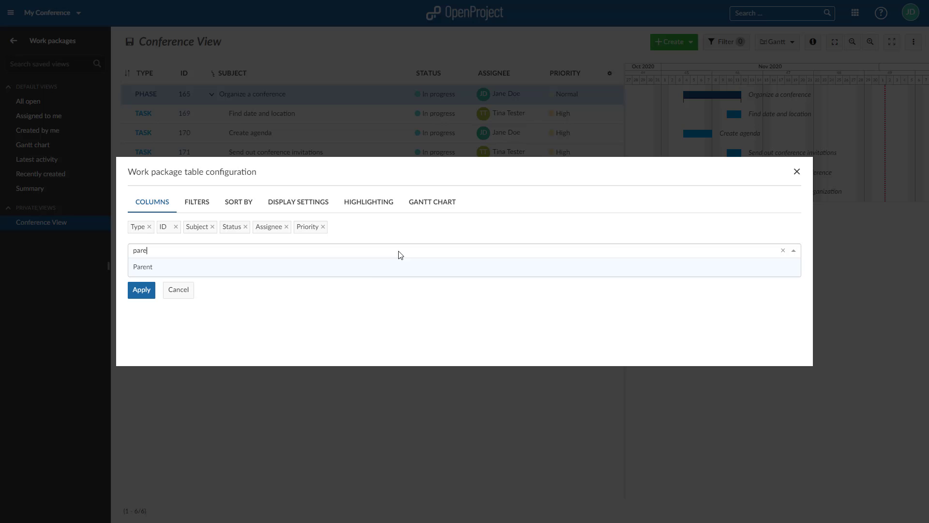
pyautogui.click(144, 266)
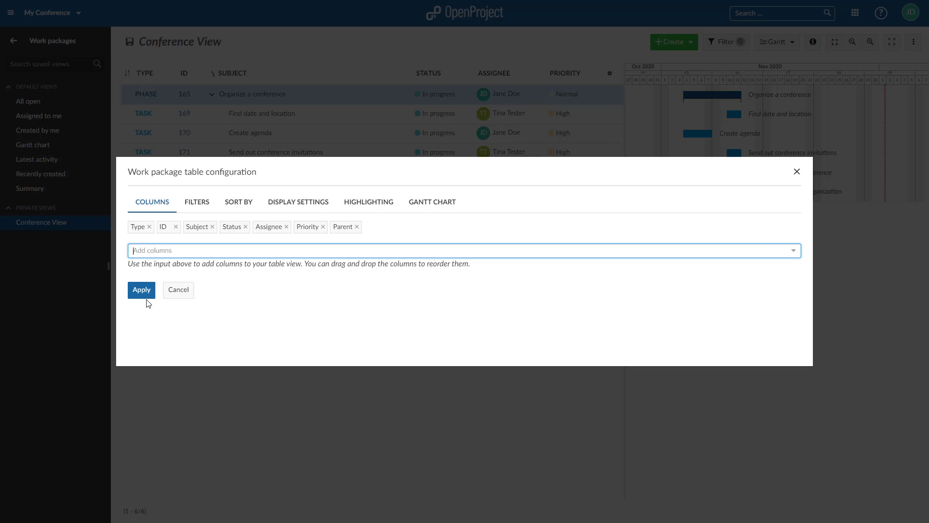
pyautogui.click(142, 290)
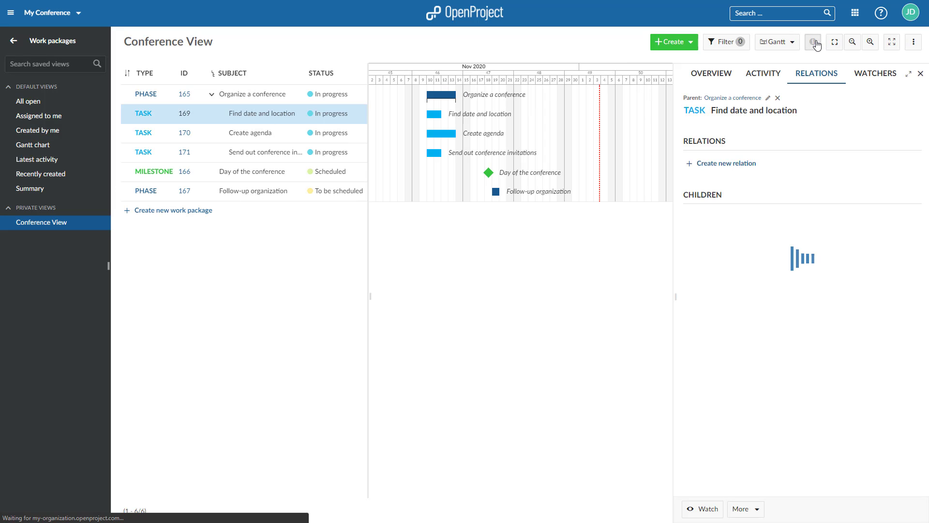
# - Create a Precedes relation from Find date and location to task #170 Create agenda
pyautogui.click(725, 163)
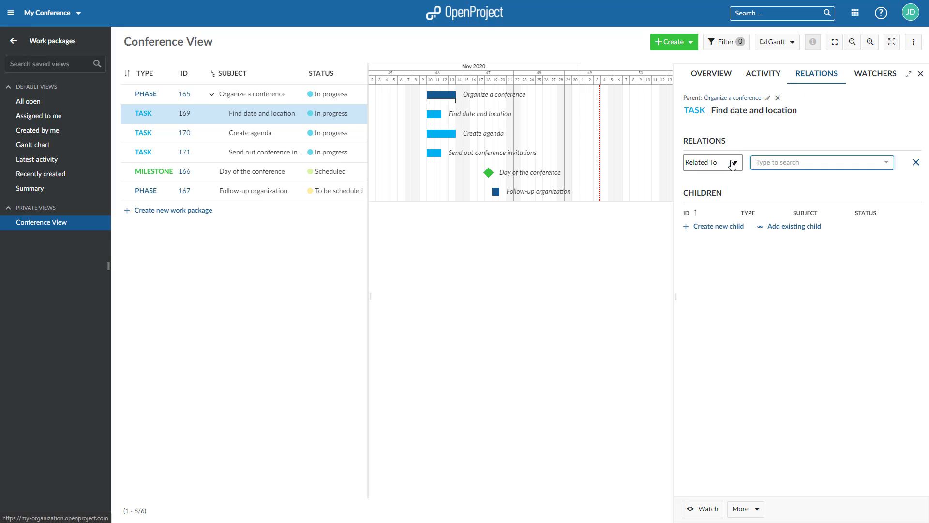
pyautogui.click(710, 162)
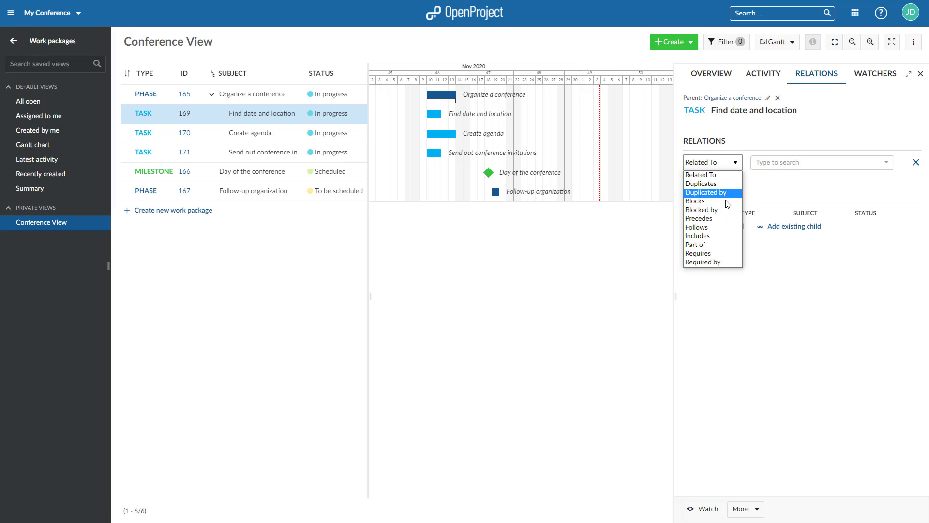
pyautogui.click(698, 218)
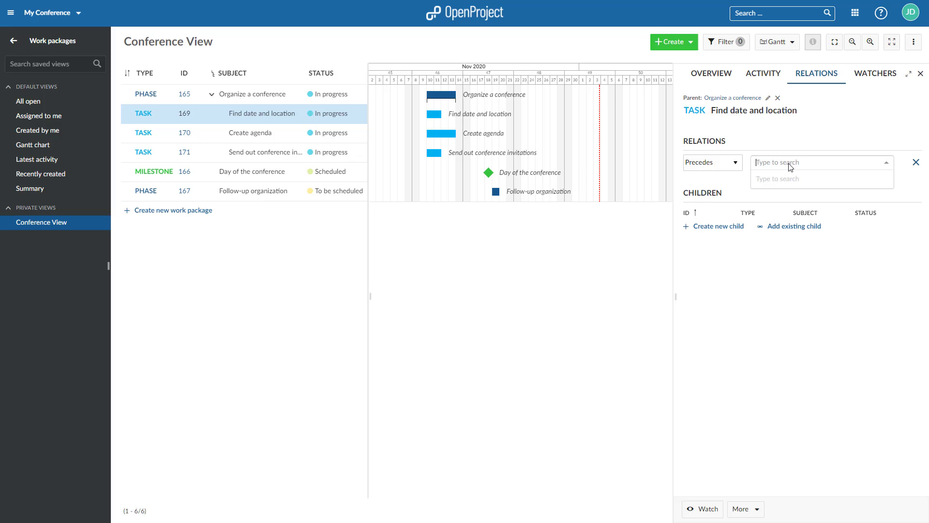
pyautogui.write('170')
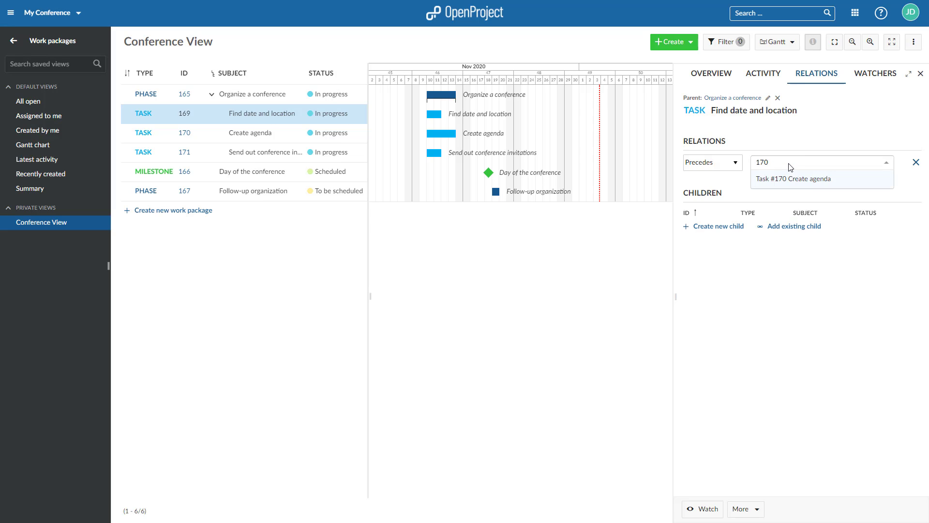
pyautogui.click(792, 178)
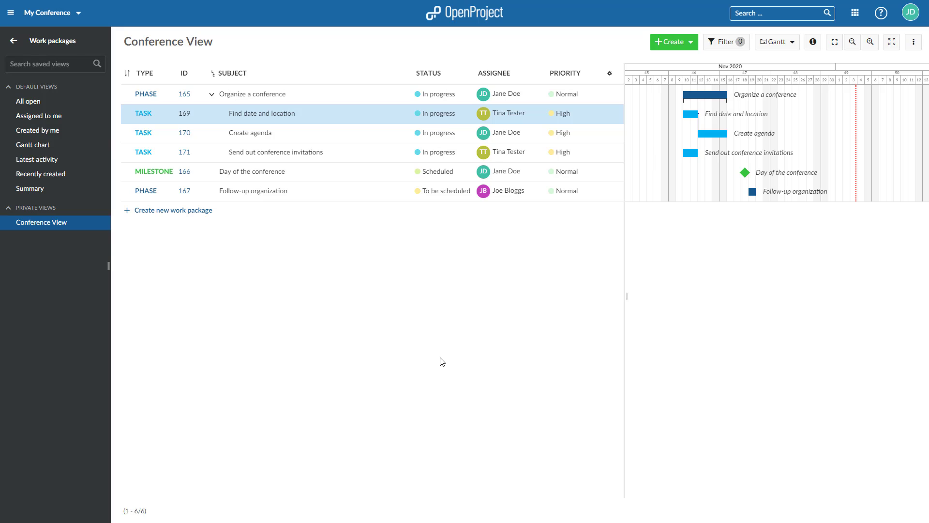
pyautogui.moveTo(445, 350)
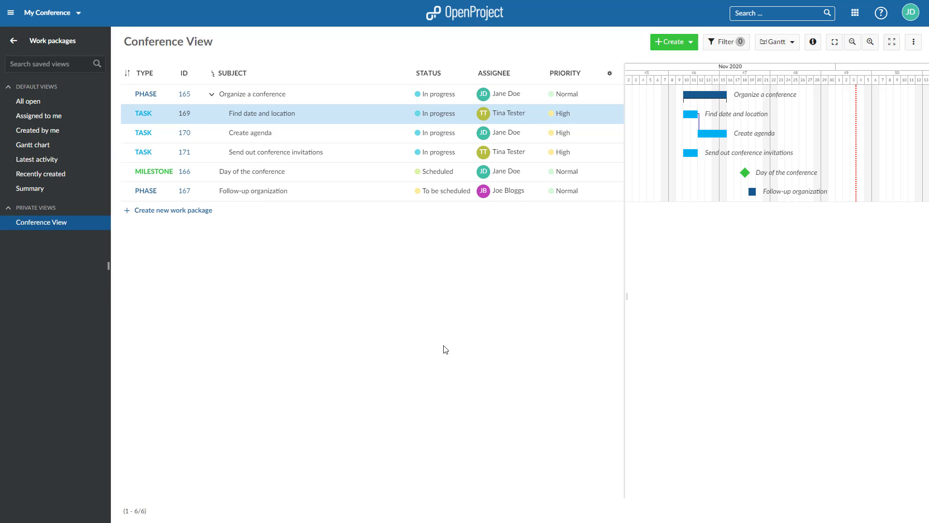
pyautogui.moveTo(607, 271)
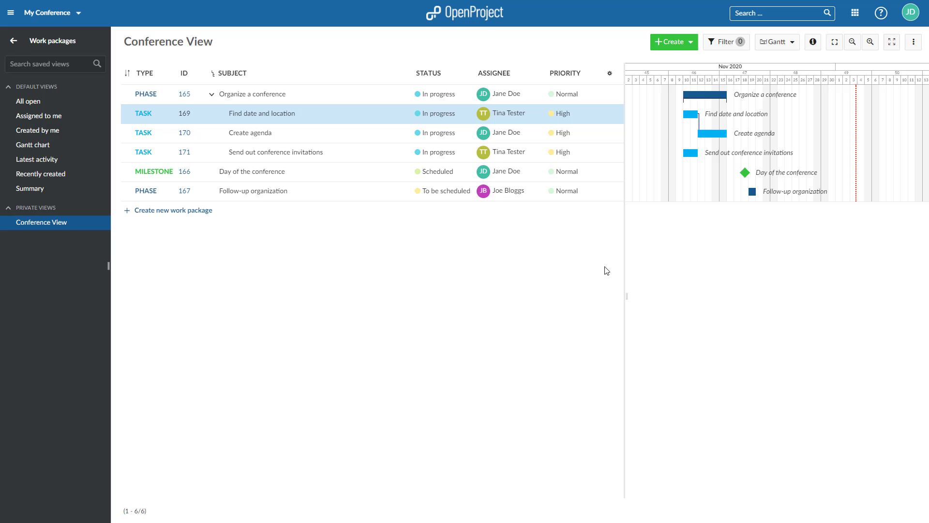
# - Show the context menu of actions for the Create agenda Gantt bar
pyautogui.rightClick(710, 132)
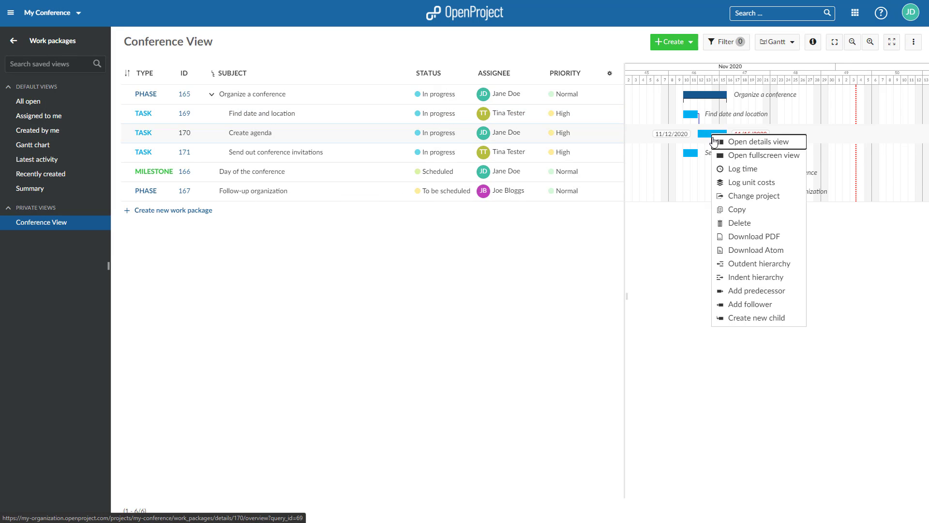
pyautogui.moveTo(751, 304)
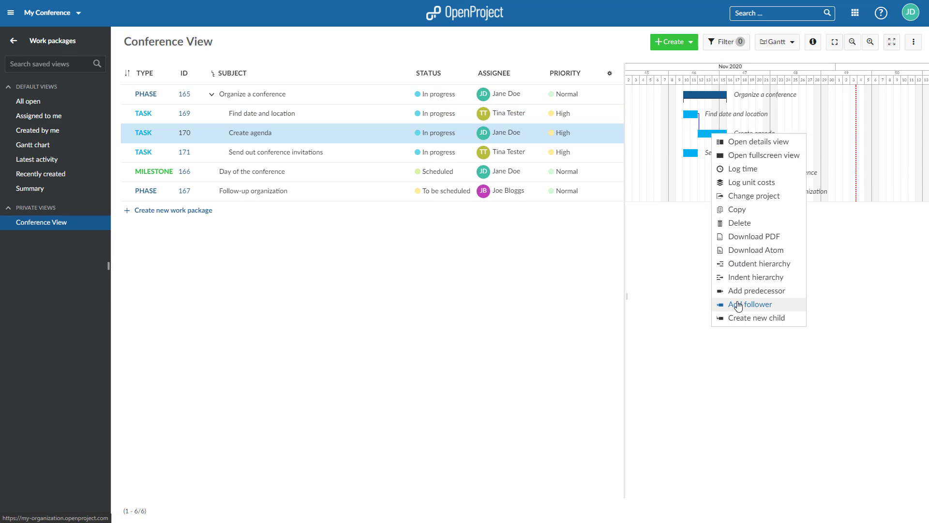